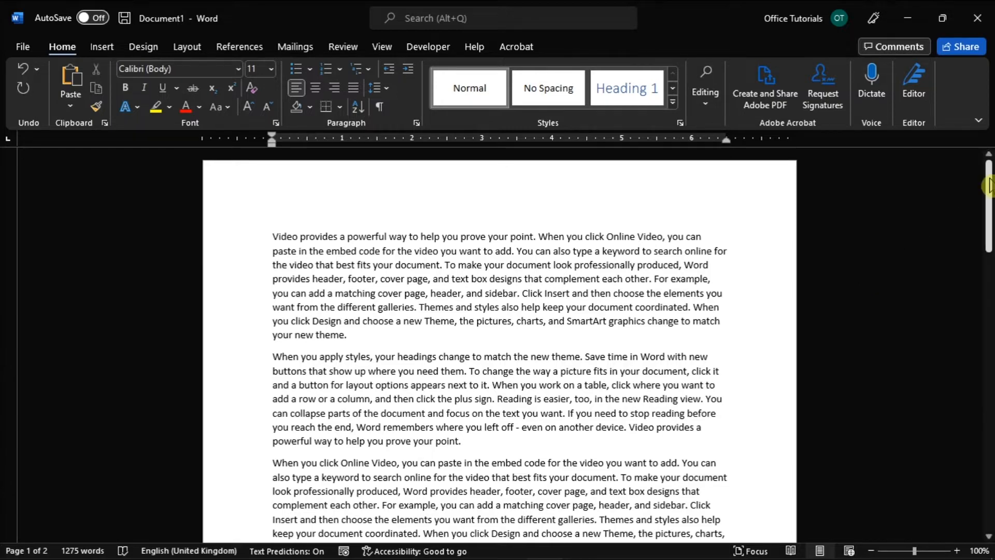
Scroll down so the end of page 1 and the top of page 2 are visible
{"action": "scroll", "scroll_direction": "down", "scroll_amount": 3}
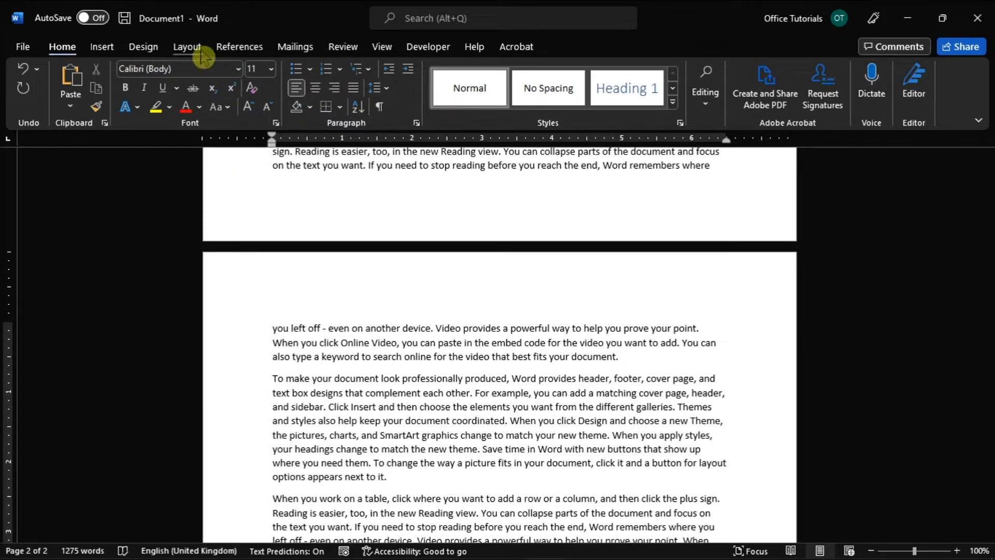
Show the Breaks menu to insert a Next Page section break before page 2
{"action": "left_click", "coordinate": [198, 69]}
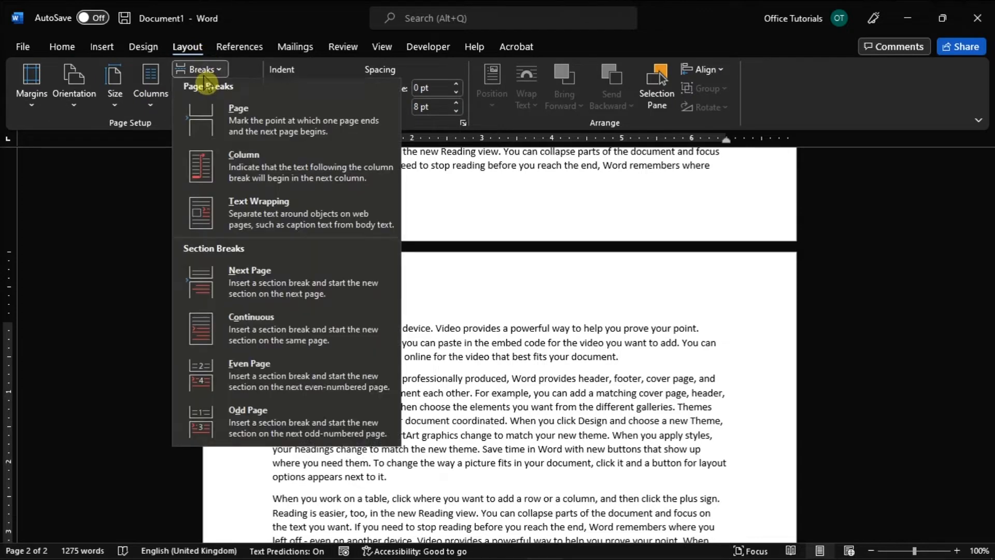
{"action": "mouse_move", "coordinate": [238, 216]}
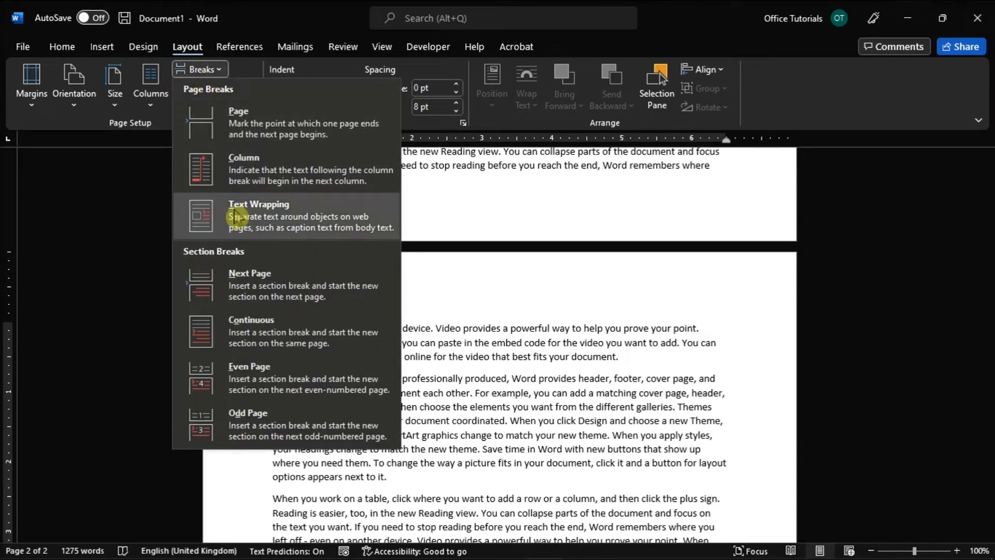
{"action": "mouse_move", "coordinate": [267, 300]}
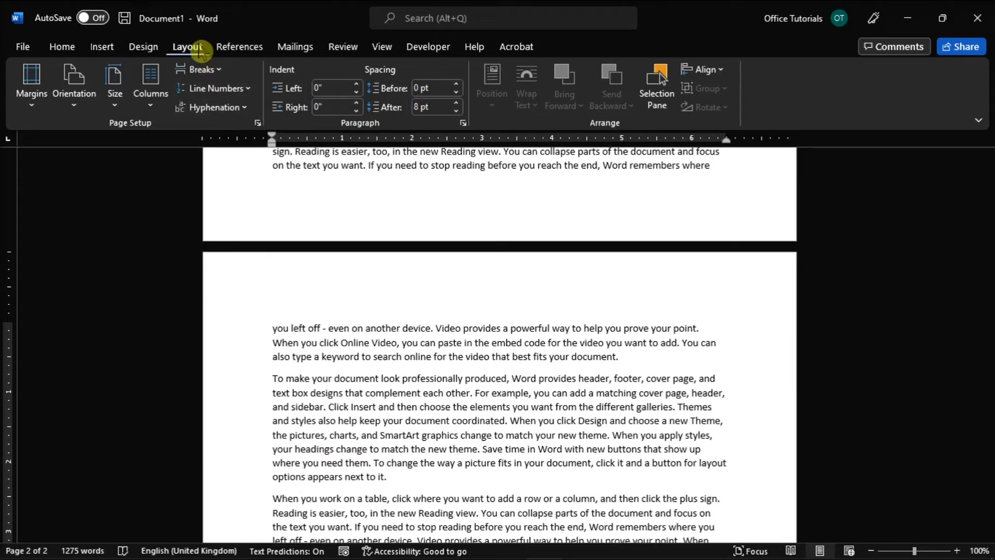
Set the page 2 section's orientation to Landscape, leaving page 1 portrait
{"action": "left_click", "coordinate": [74, 86]}
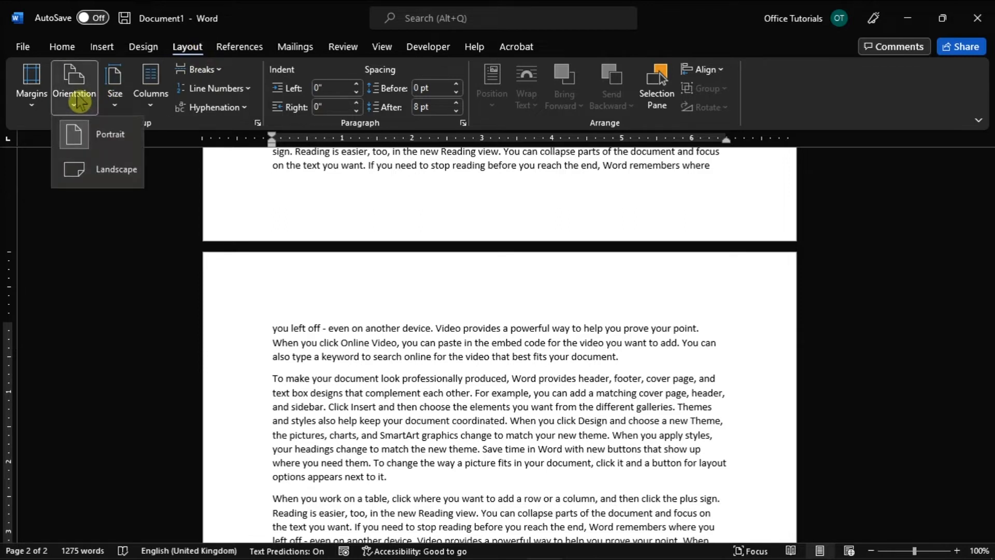
{"action": "mouse_move", "coordinate": [108, 178]}
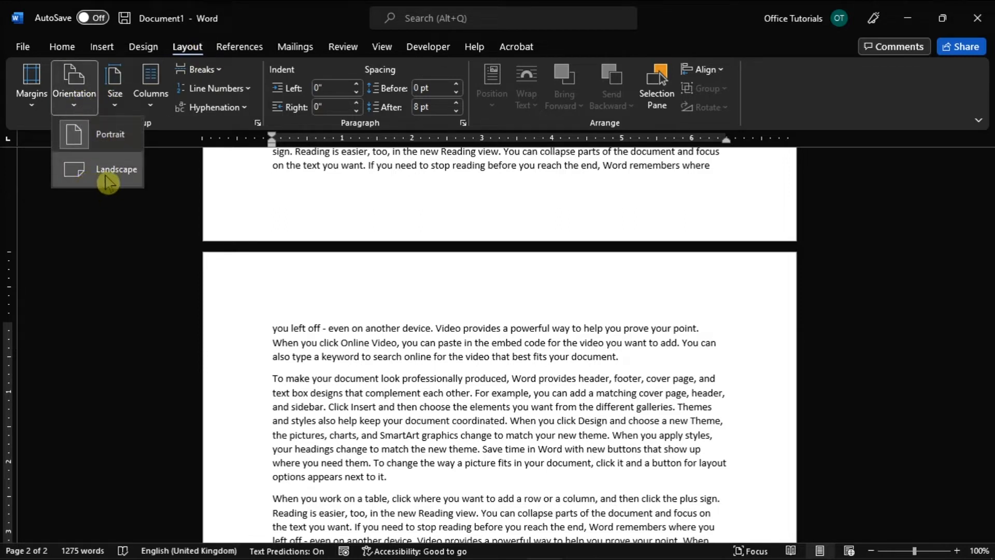
{"action": "left_click", "coordinate": [116, 169]}
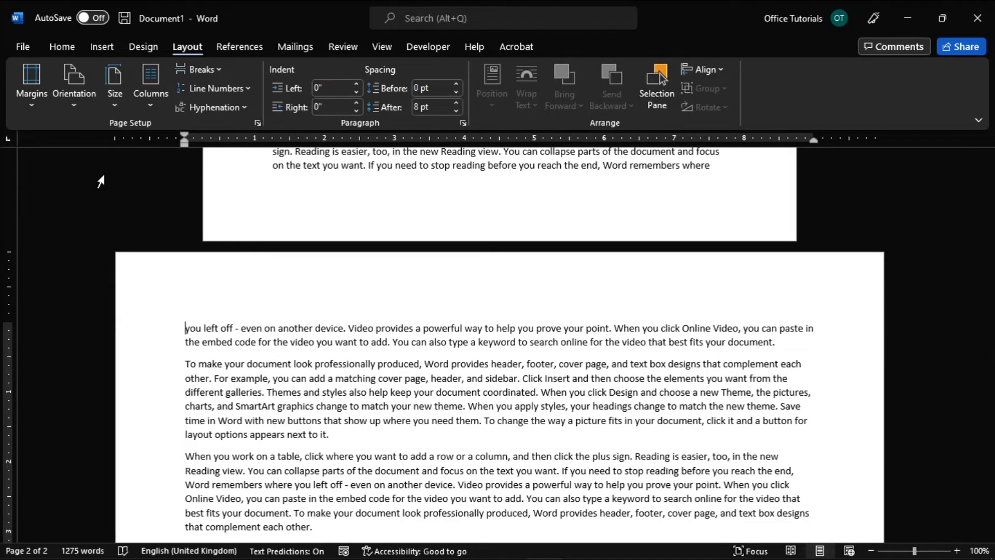
{"action": "mouse_move", "coordinate": [562, 298]}
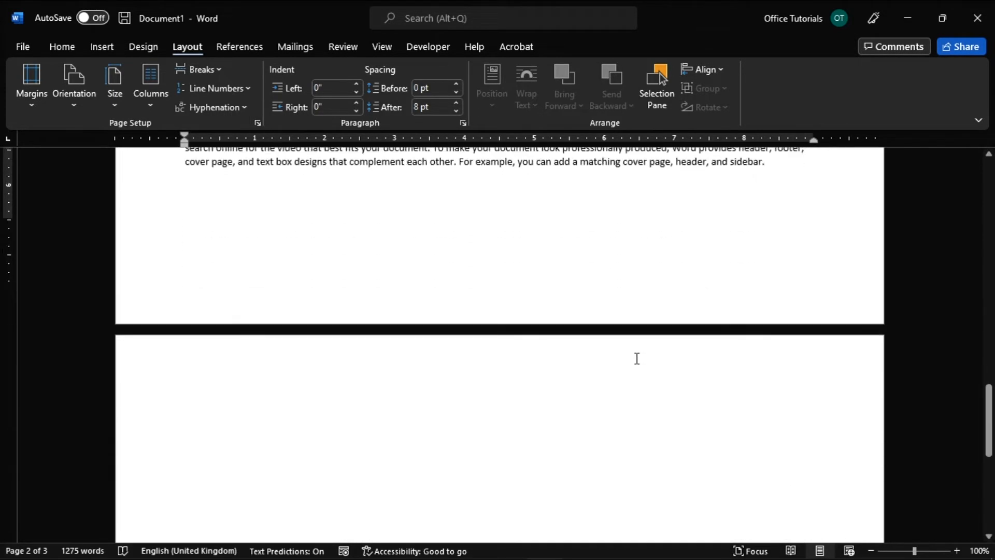
{"action": "scroll", "scroll_direction": "down", "scroll_amount": 3}
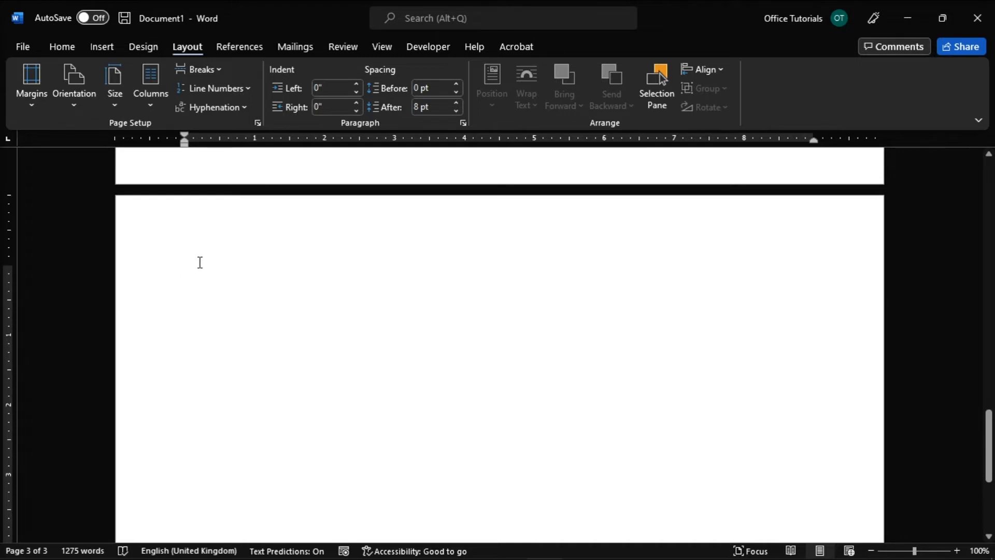
{"action": "left_click", "coordinate": [185, 270]}
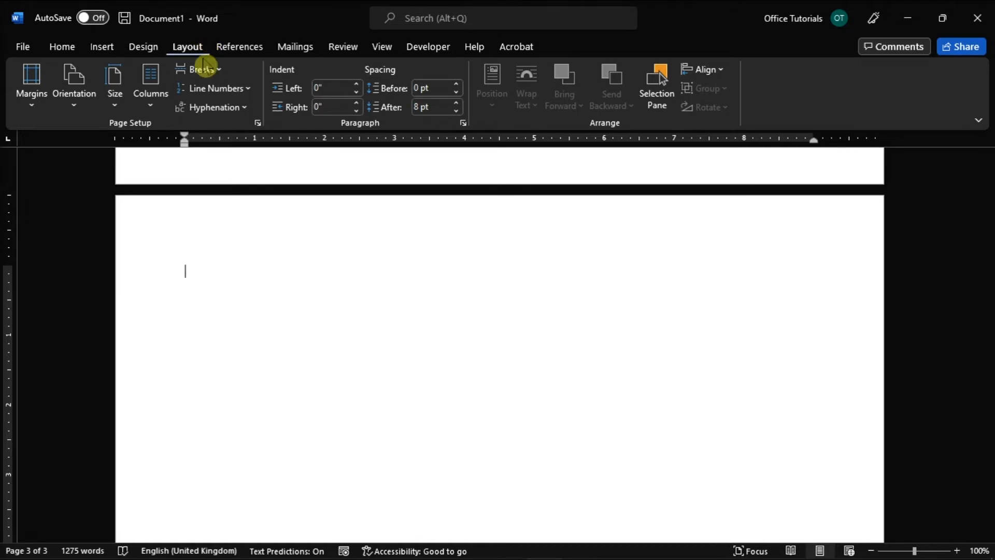
{"action": "left_click", "coordinate": [200, 69]}
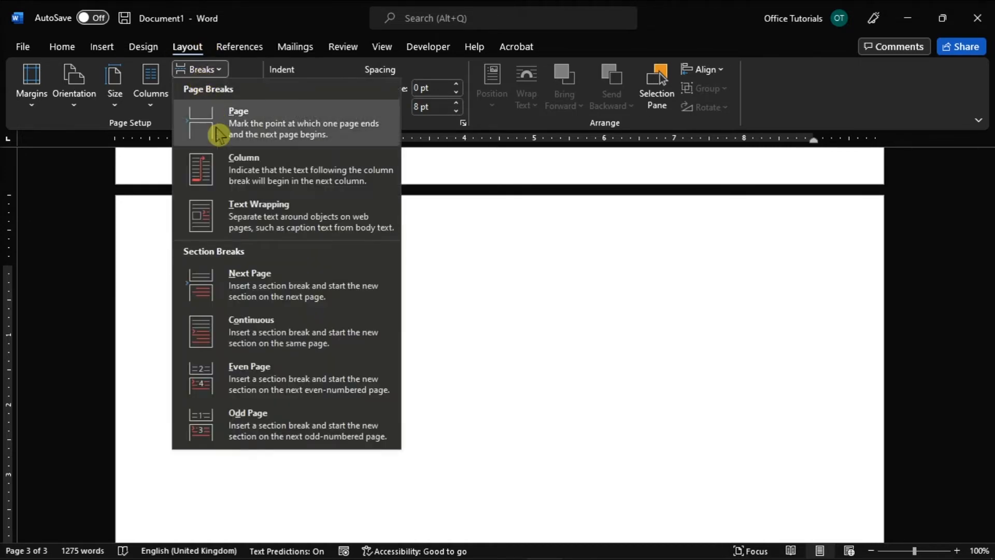
{"action": "left_click", "coordinate": [239, 122]}
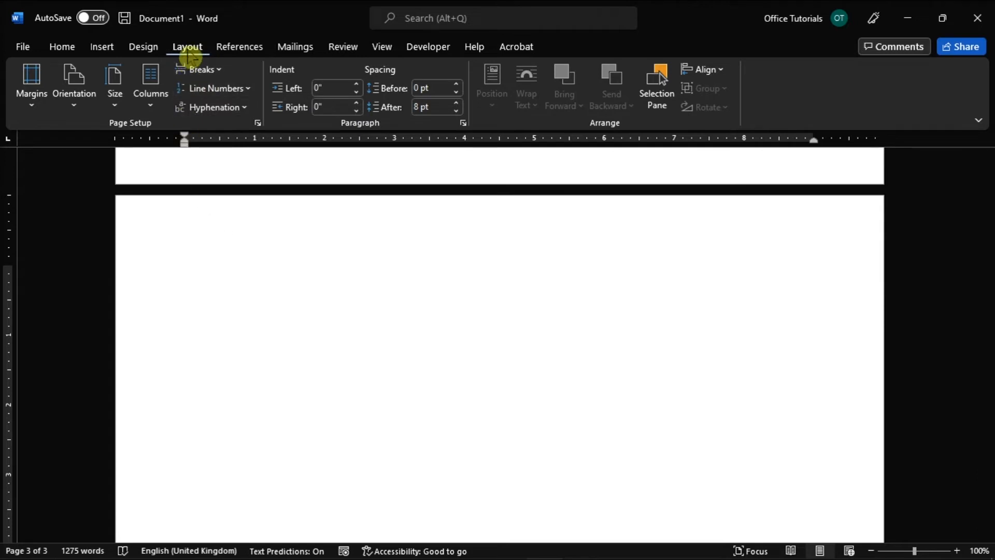
Set the blank third page's orientation back to Portrait and place the cursor on it
{"action": "left_click", "coordinate": [74, 86]}
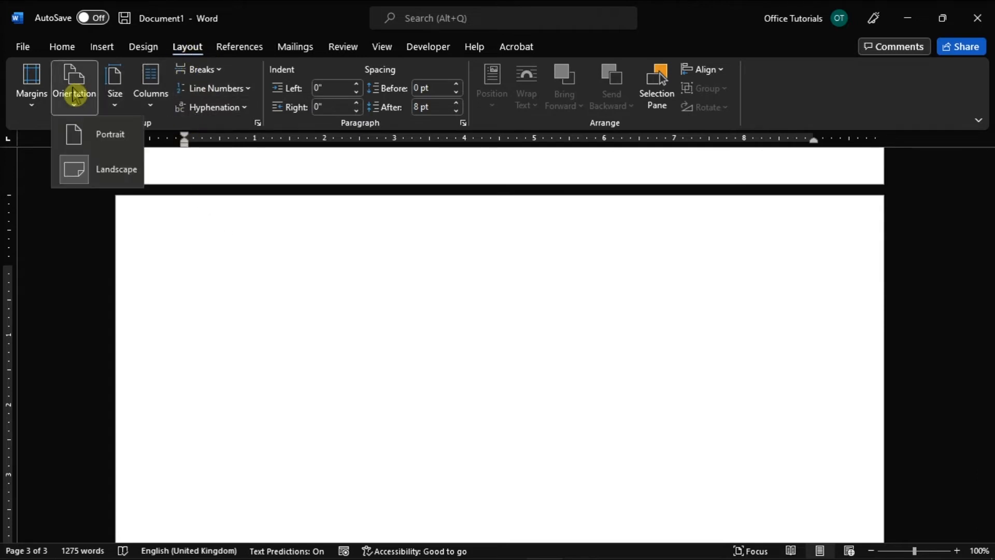
{"action": "left_click", "coordinate": [109, 134]}
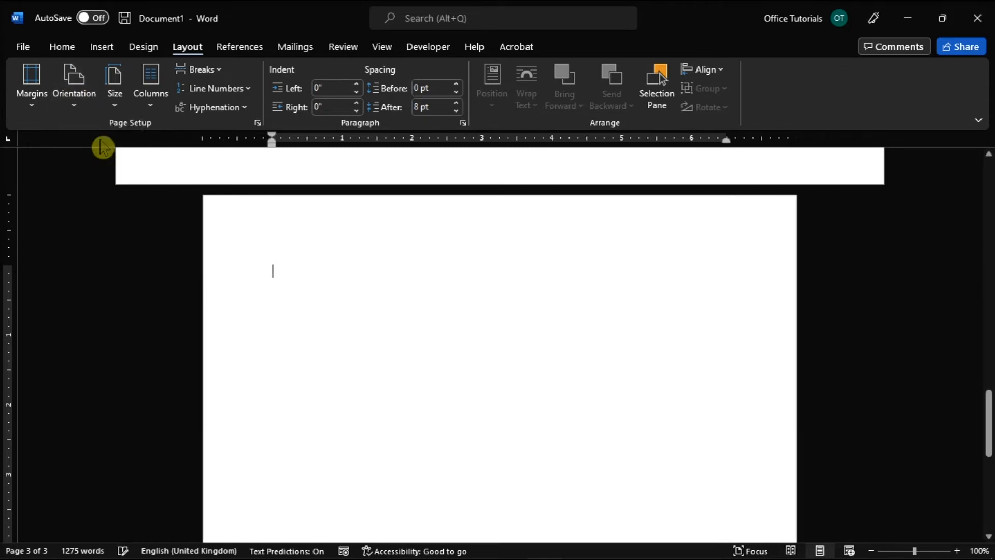
{"action": "mouse_move", "coordinate": [380, 292]}
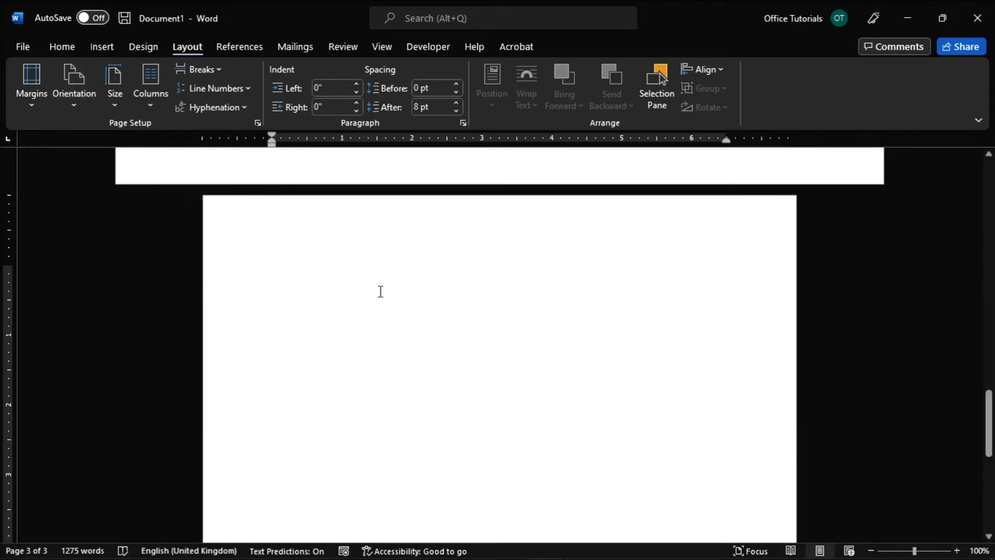
{"action": "mouse_move", "coordinate": [598, 423]}
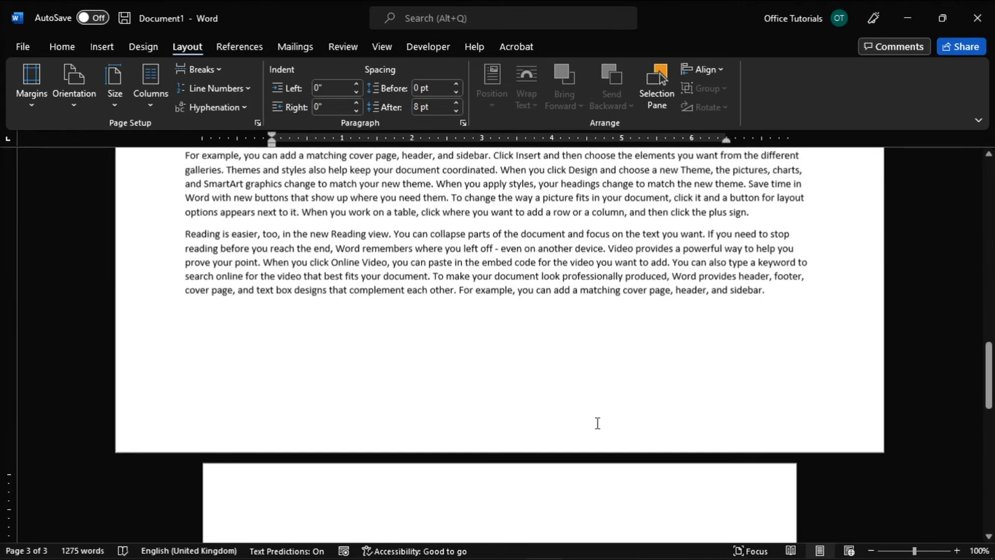
{"action": "scroll", "scroll_direction": "down", "scroll_amount": 3}
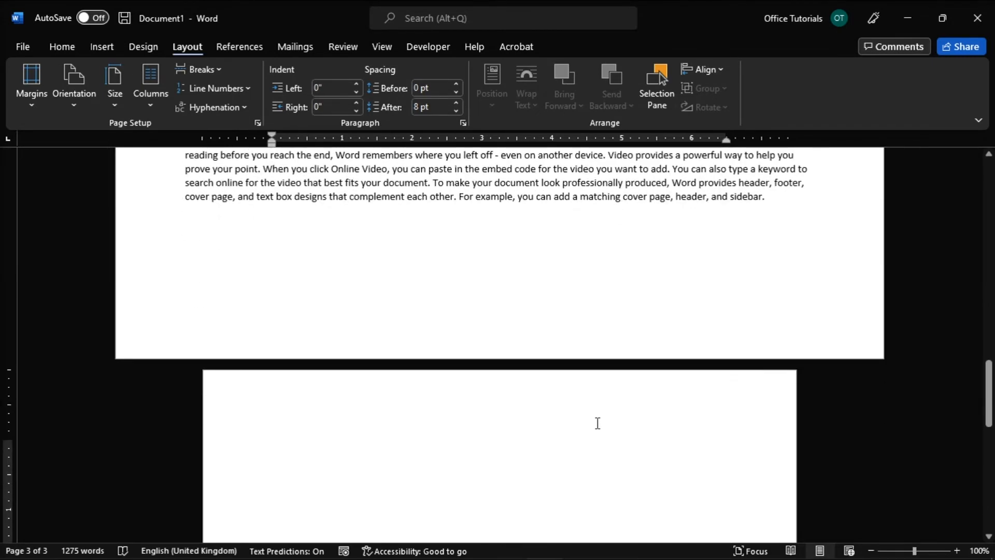
{"action": "left_click", "coordinate": [272, 446]}
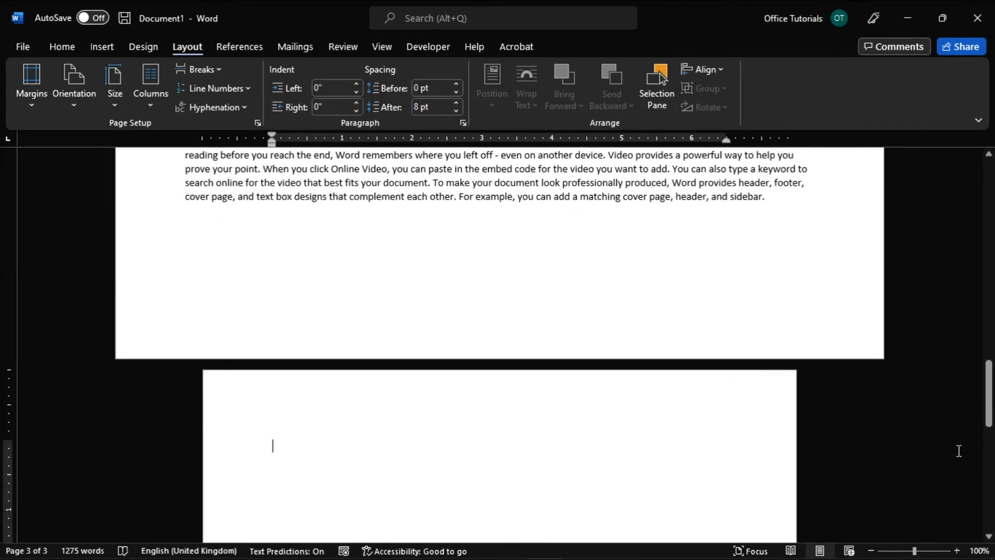